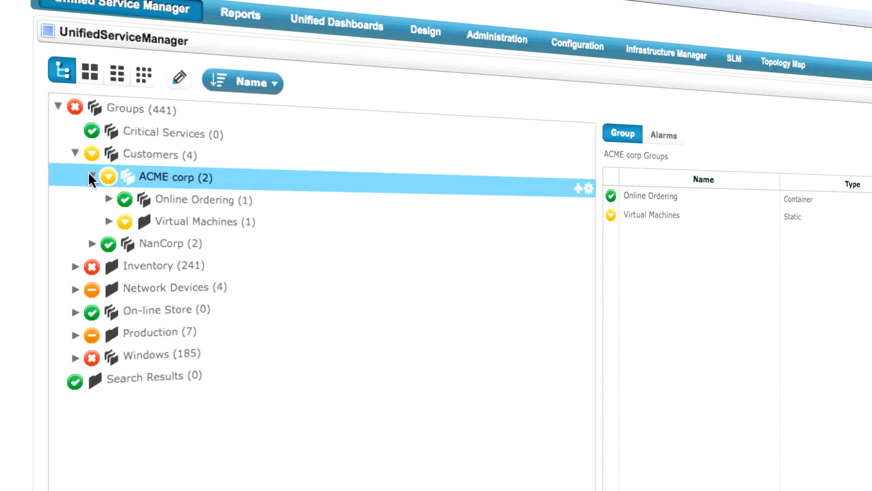
Browse the Virtual Machines group, switch to tile view, and drill into the Production group
{"action": "left_click", "coordinate": [196, 221]}
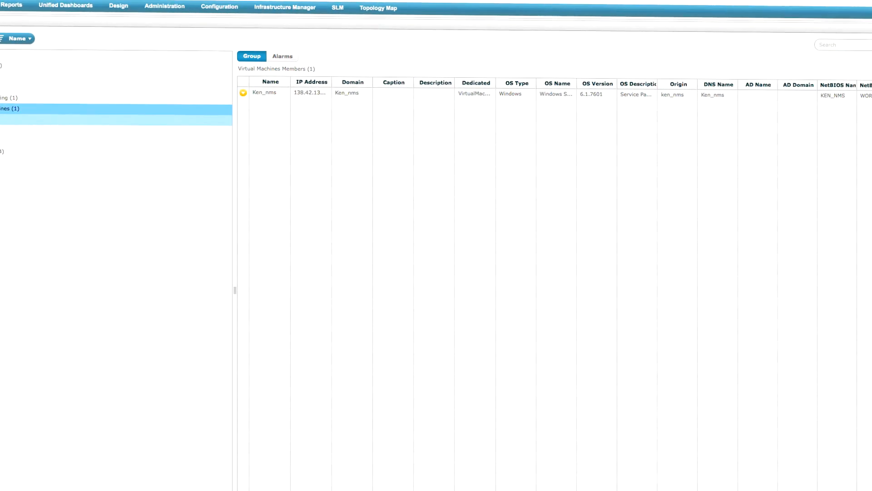
{"action": "left_click", "coordinate": [265, 91]}
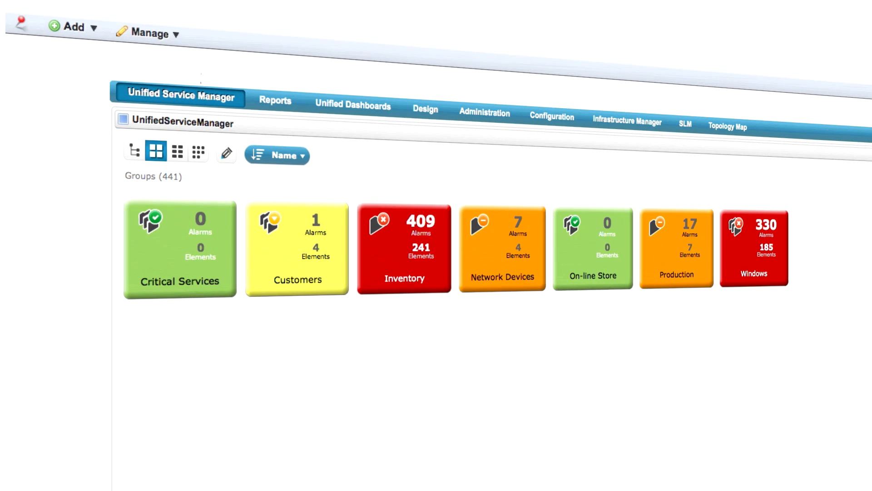
{"action": "mouse_move", "coordinate": [670, 255]}
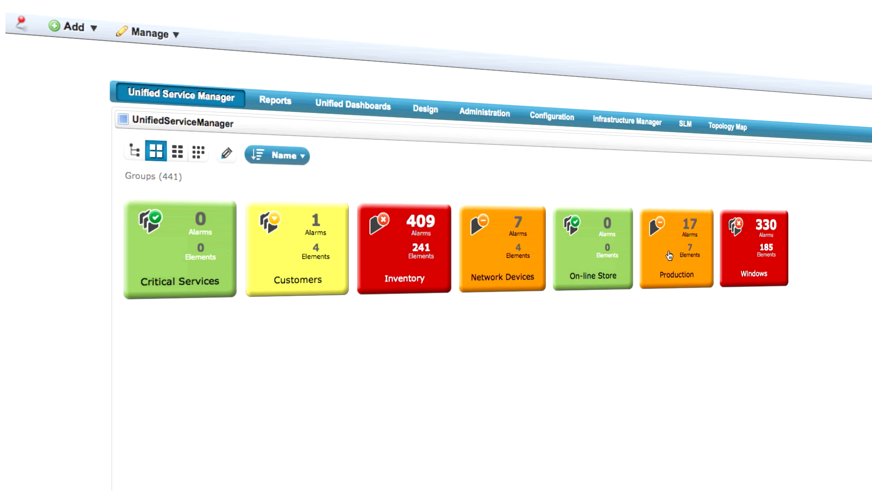
{"action": "left_click", "coordinate": [677, 248]}
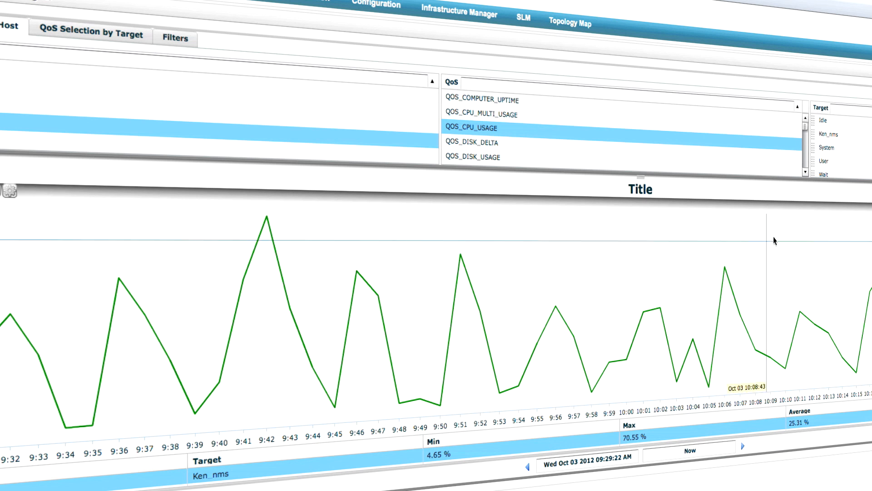
{"action": "mouse_move", "coordinate": [781, 252]}
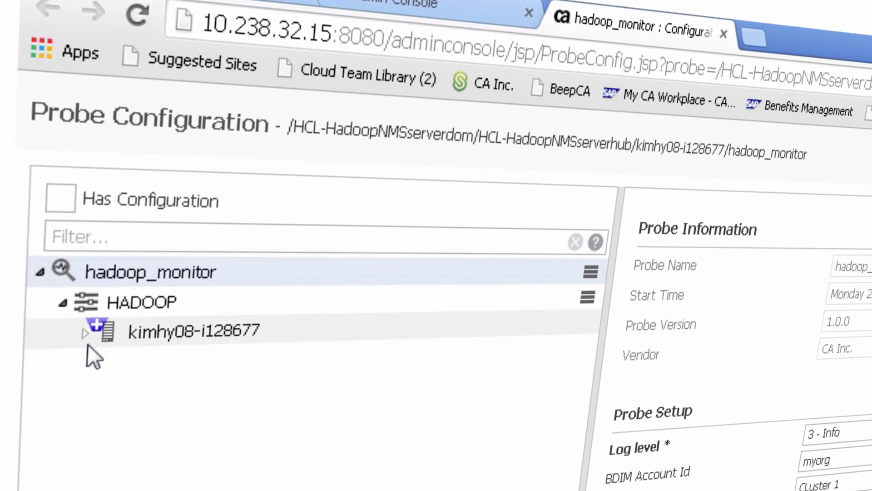
Expand the kimhy08-i128677 host and view the monitors under HDFS Roles
{"action": "left_click", "coordinate": [85, 333]}
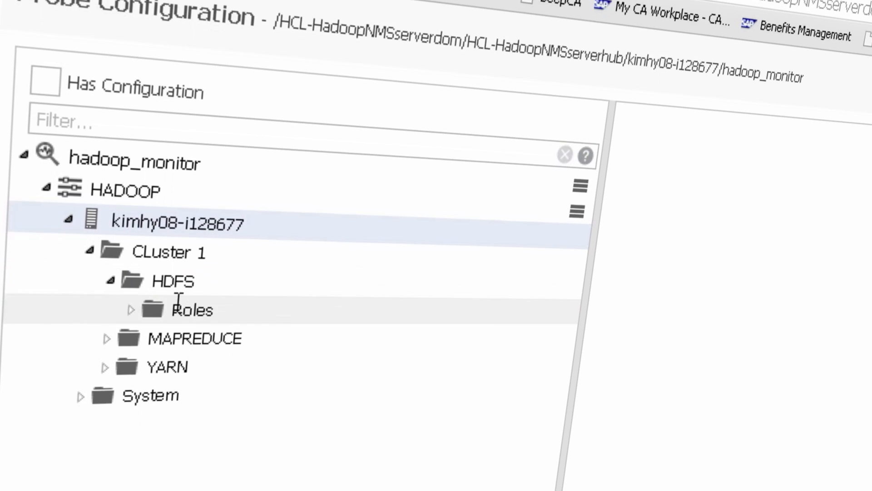
{"action": "left_click", "coordinate": [132, 309]}
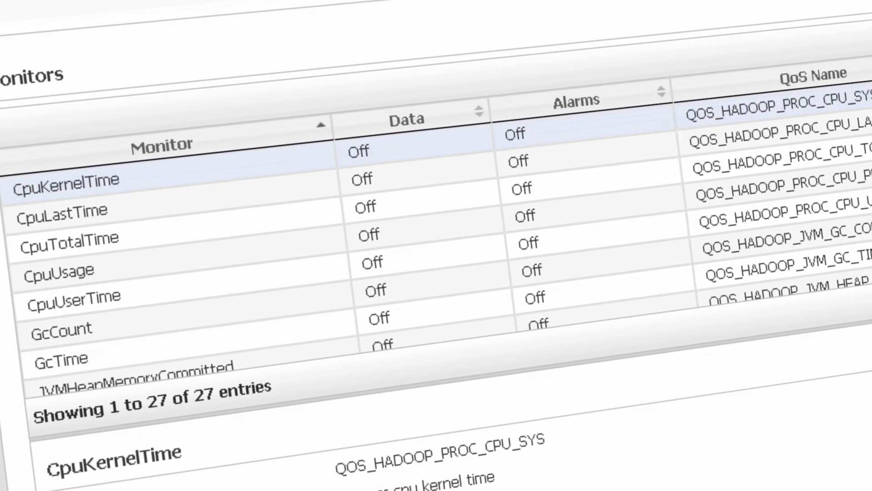
{"action": "scroll", "scroll_direction": "right", "scroll_amount": 3}
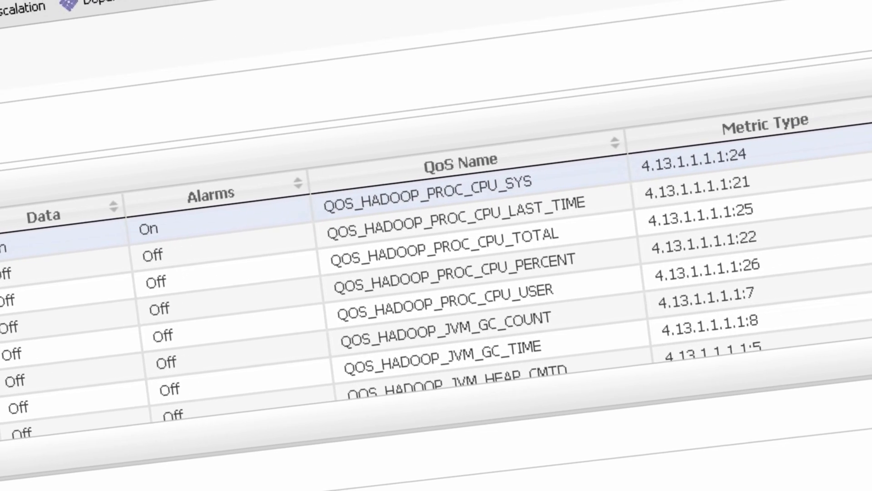
{"action": "scroll", "scroll_direction": "right", "scroll_amount": 3}
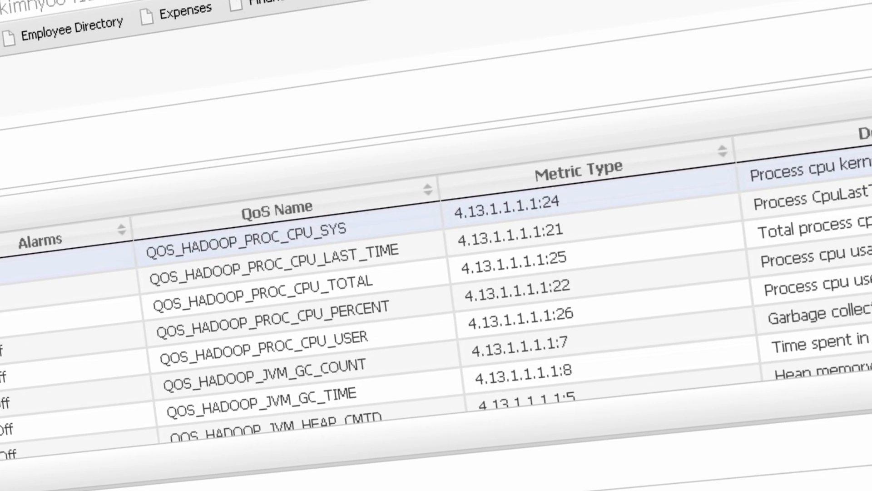
{"action": "scroll", "scroll_direction": "right", "scroll_amount": 3}
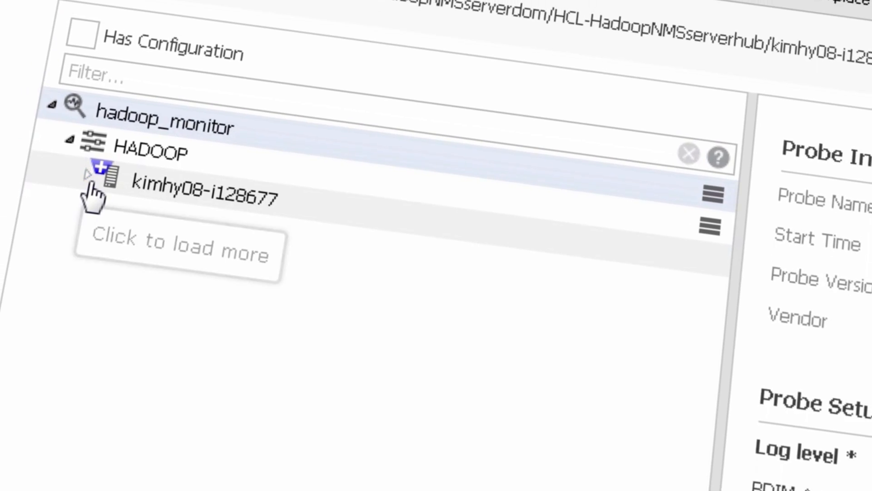
Open the datanode role's CpuKernelTime monitor and enable alarm publishing
{"action": "left_click", "coordinate": [89, 175]}
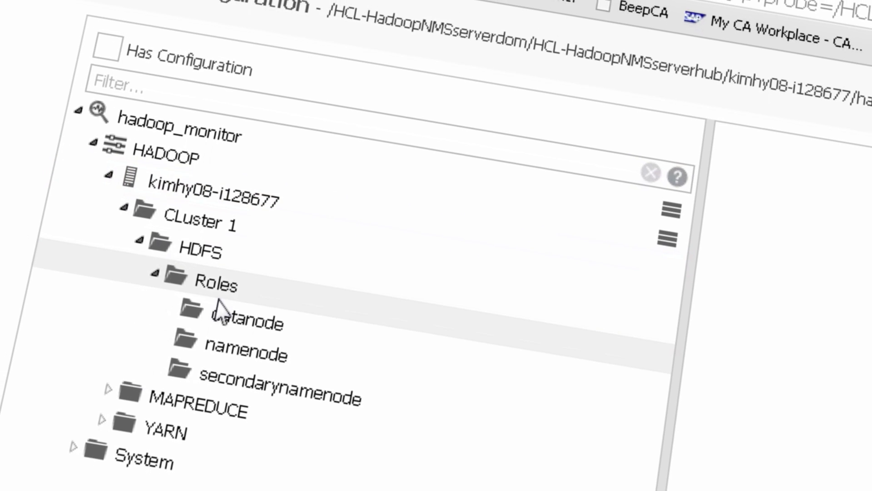
{"action": "left_click", "coordinate": [245, 320]}
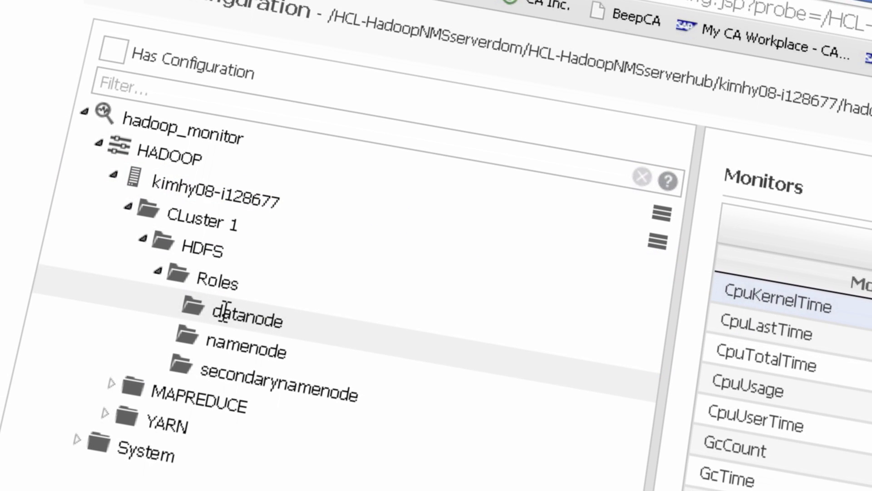
{"action": "left_click", "coordinate": [779, 305]}
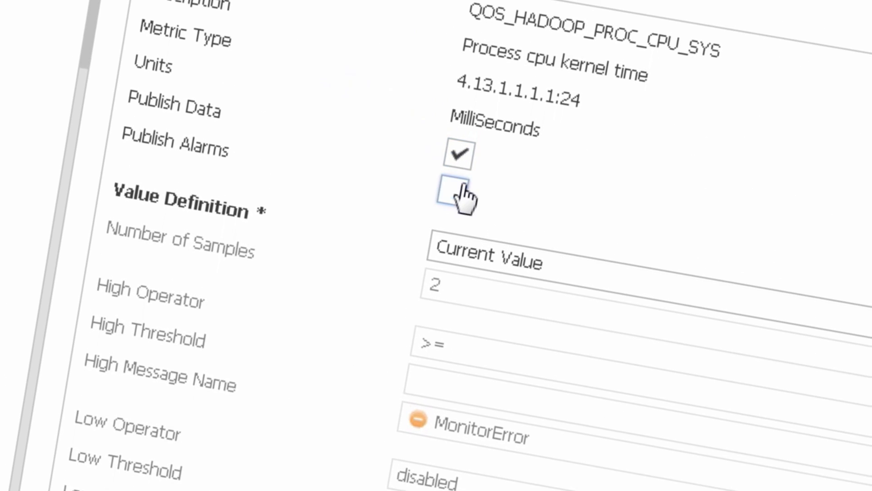
{"action": "left_click", "coordinate": [456, 191]}
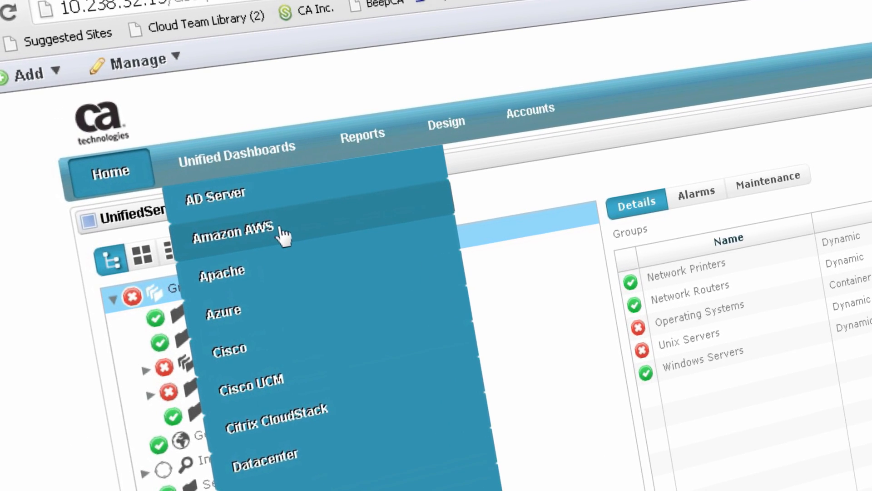
{"action": "left_click", "coordinate": [233, 231]}
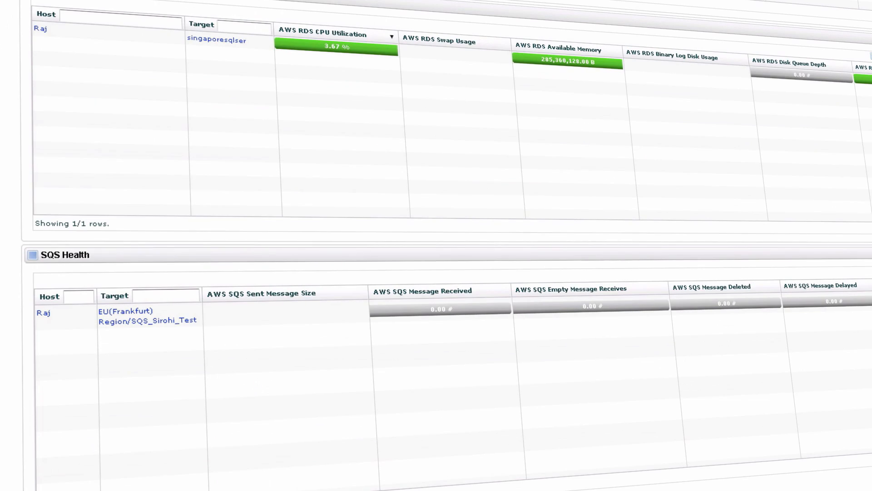
{"action": "scroll", "scroll_direction": "down", "scroll_amount": 3}
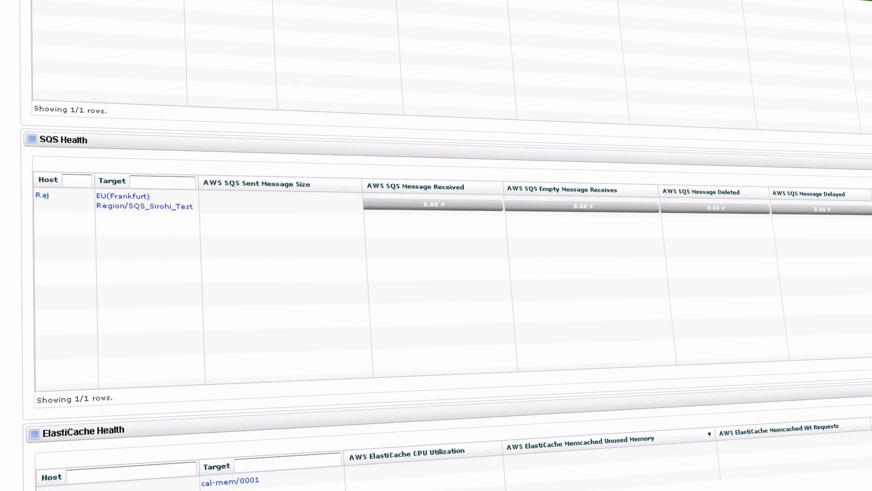
{"action": "scroll", "scroll_direction": "up", "scroll_amount": 3}
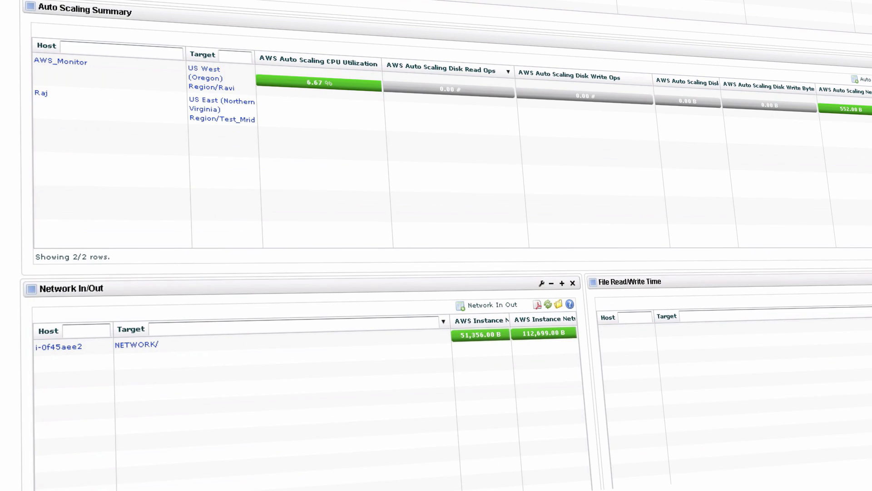
{"action": "scroll", "scroll_direction": "down", "scroll_amount": 3}
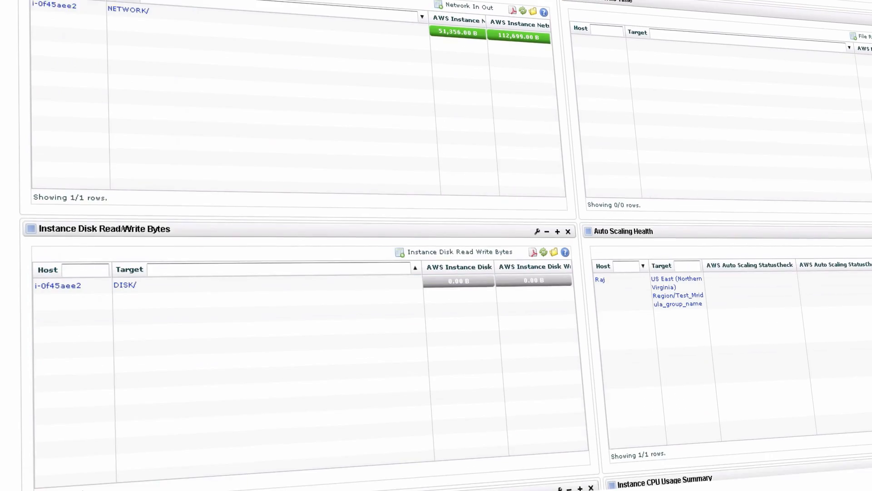
{"action": "scroll", "scroll_direction": "down", "scroll_amount": 3}
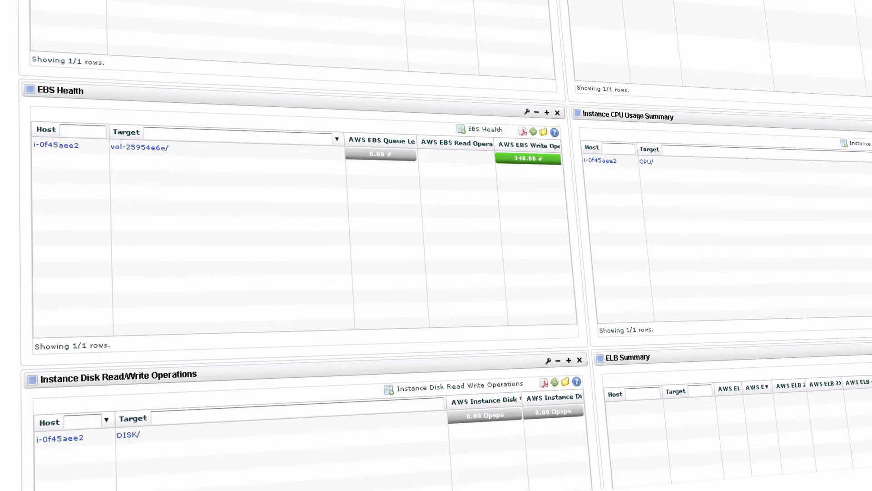
{"action": "scroll", "scroll_direction": "down", "scroll_amount": 3}
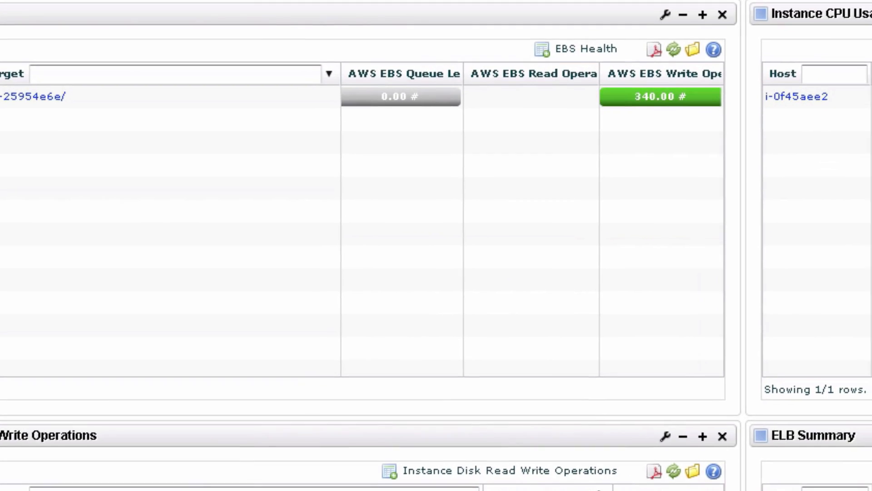
{"action": "scroll", "scroll_direction": "down", "scroll_amount": 3}
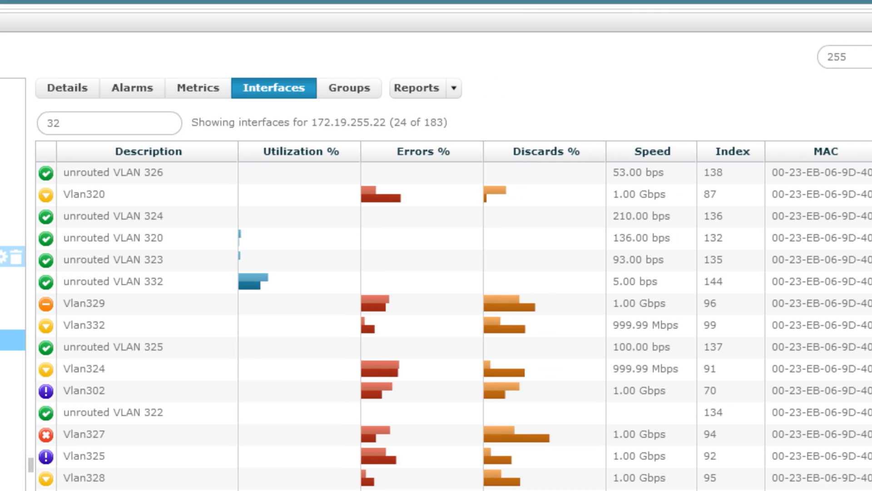
{"action": "scroll", "scroll_direction": "right", "scroll_amount": 3}
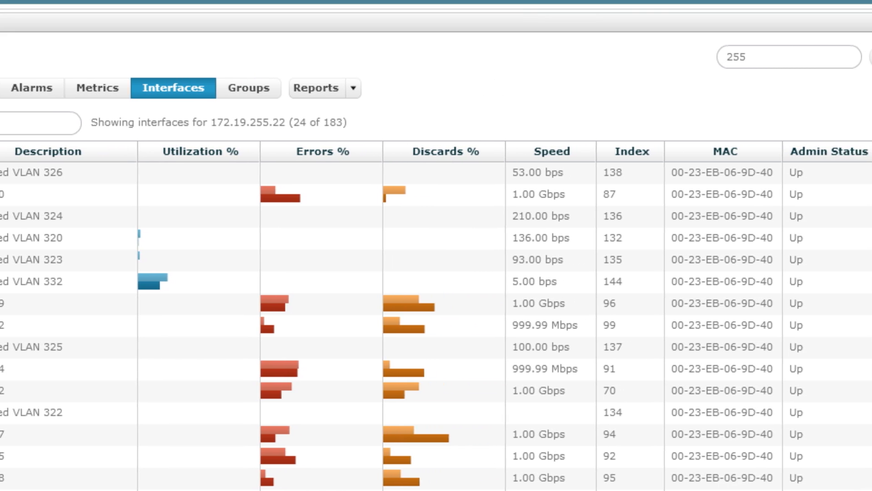
{"action": "scroll", "scroll_direction": "right", "scroll_amount": 3}
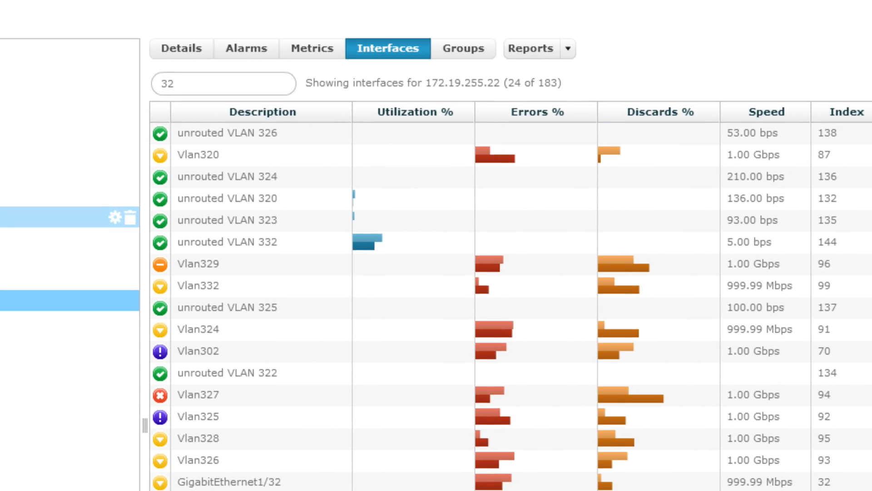
{"action": "scroll", "scroll_direction": "down", "scroll_amount": 3}
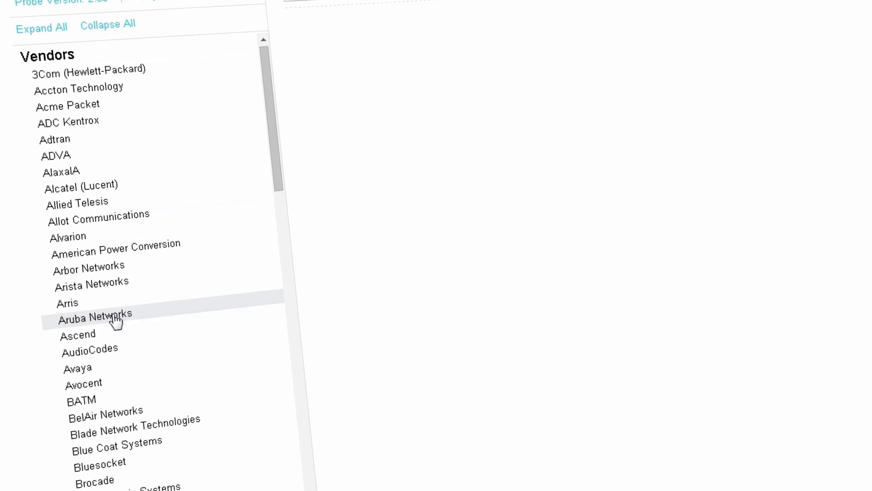
Select Aruba Networks' Aruba 3200 device and list its CPU metric family metrics
{"action": "left_click", "coordinate": [94, 313]}
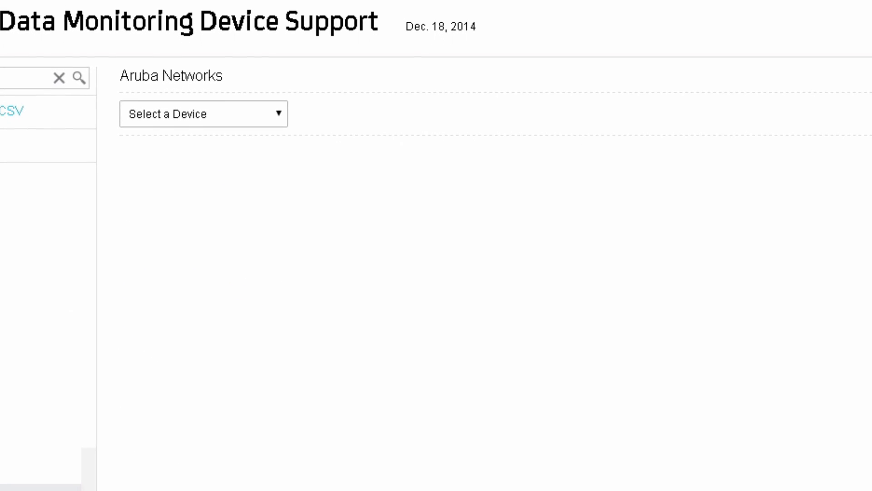
{"action": "left_click", "coordinate": [203, 114]}
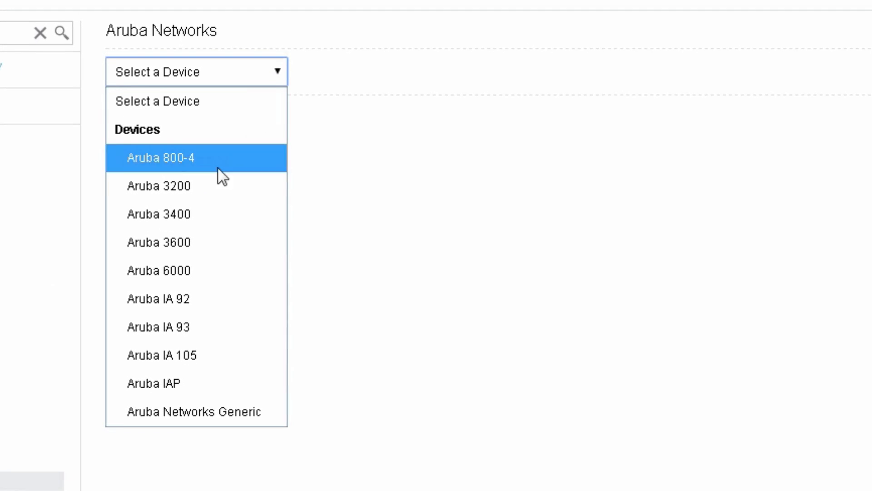
{"action": "left_click", "coordinate": [158, 186]}
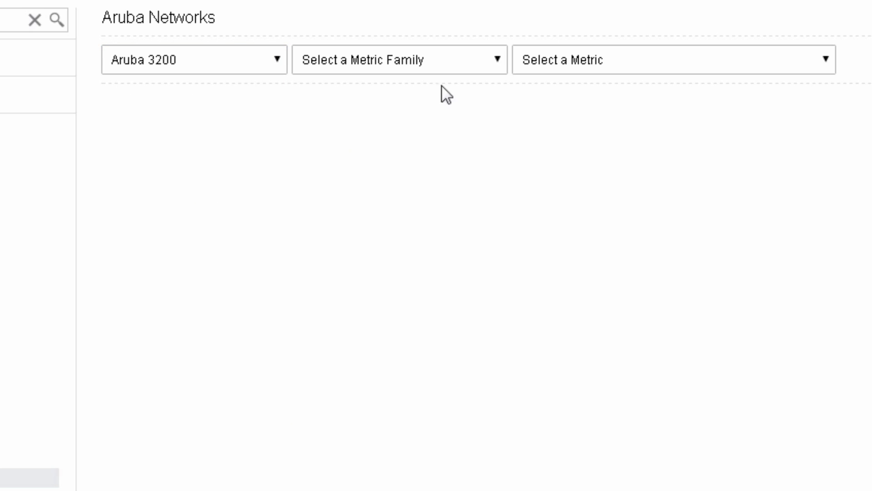
{"action": "left_click", "coordinate": [399, 60]}
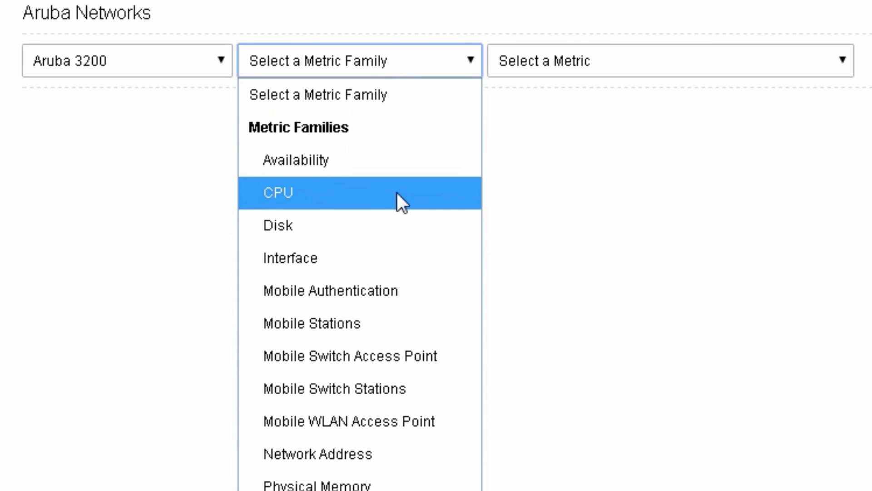
{"action": "left_click", "coordinate": [278, 191]}
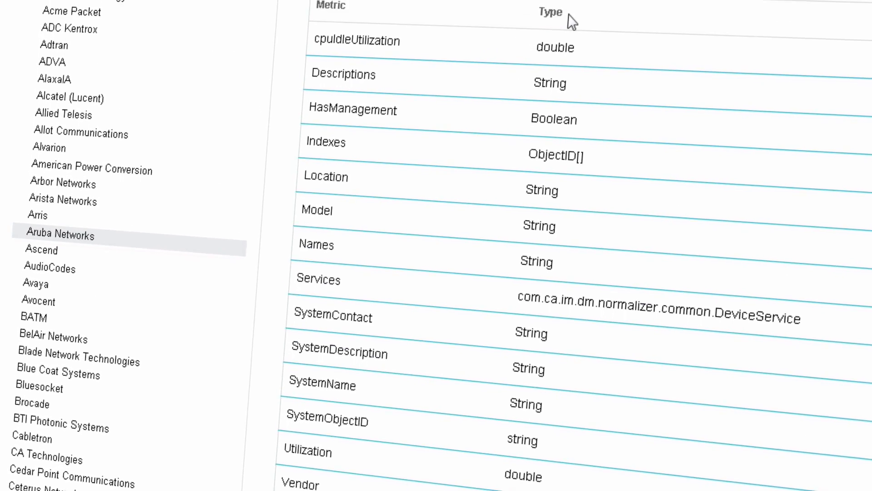
{"action": "scroll", "scroll_direction": "up", "scroll_amount": 3}
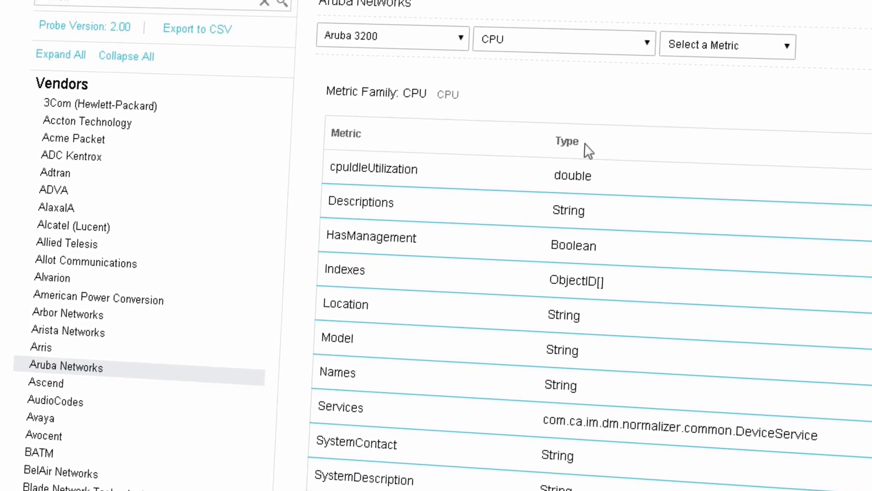
{"action": "scroll", "scroll_direction": "up", "scroll_amount": 3}
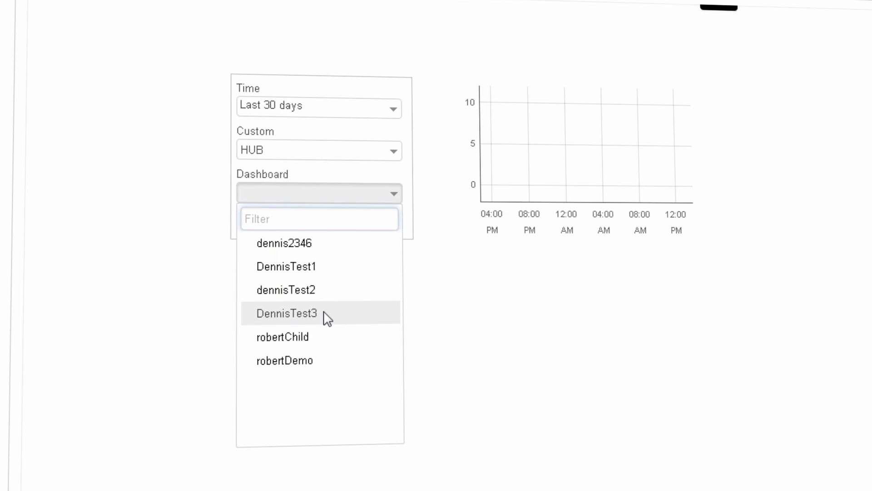
Set the Dashboard context to DennisTest3 and the Custom context to HUB
{"action": "left_click", "coordinate": [285, 312]}
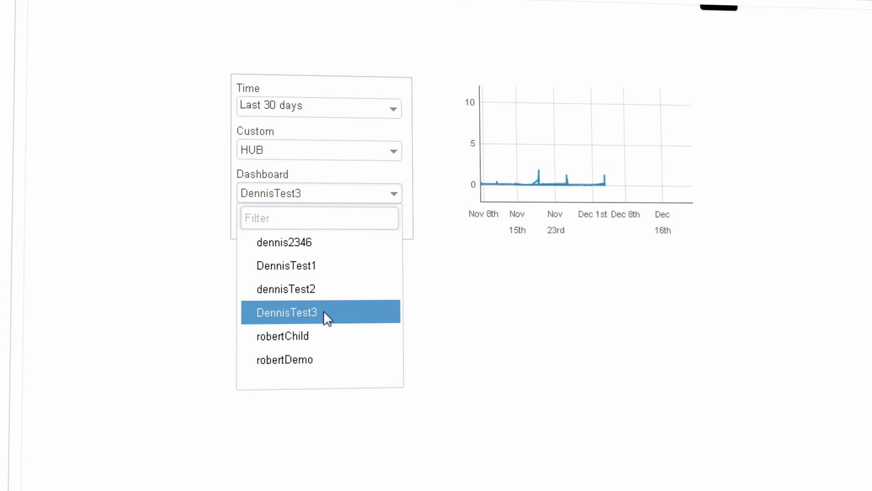
{"action": "left_click", "coordinate": [287, 312]}
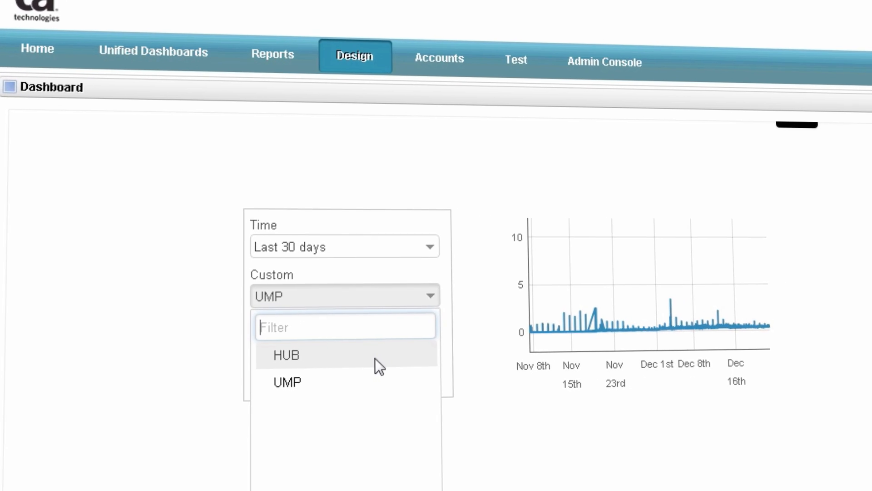
{"action": "left_click", "coordinate": [285, 355]}
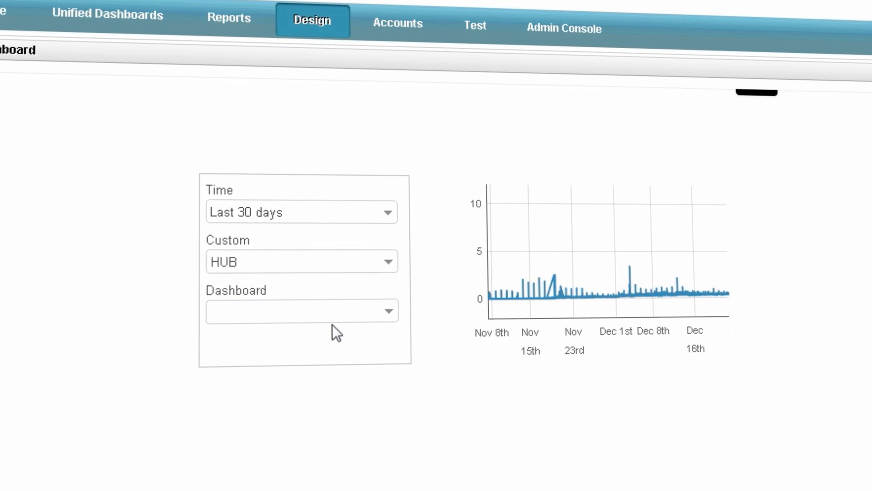